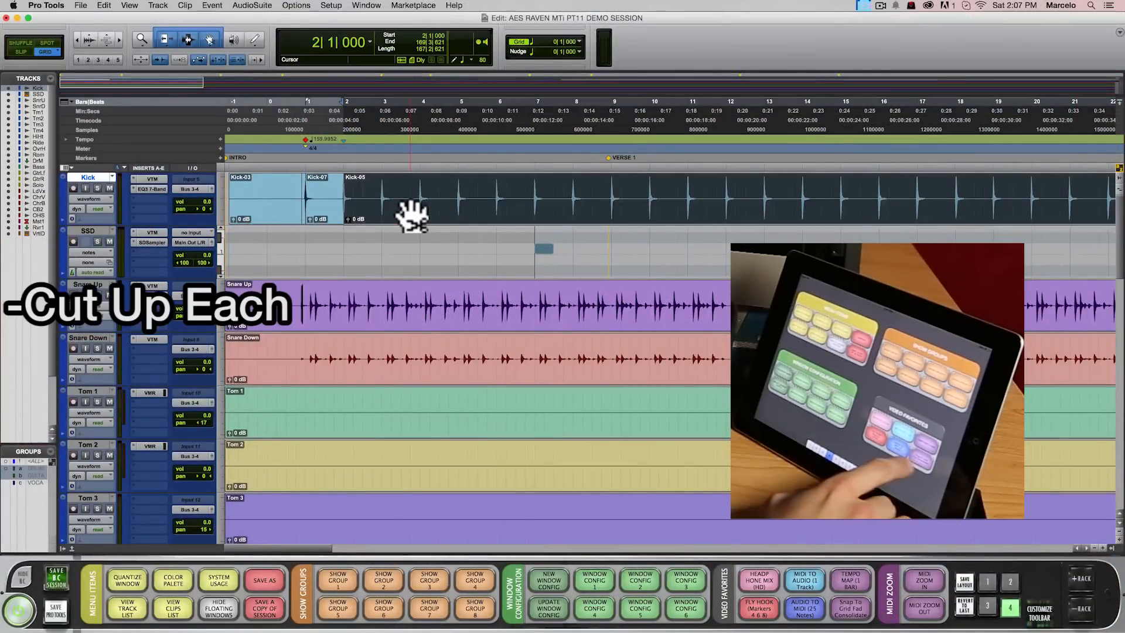
Separate the Kick clip at each transient and confirm the pre-separate amount
click(103, 6)
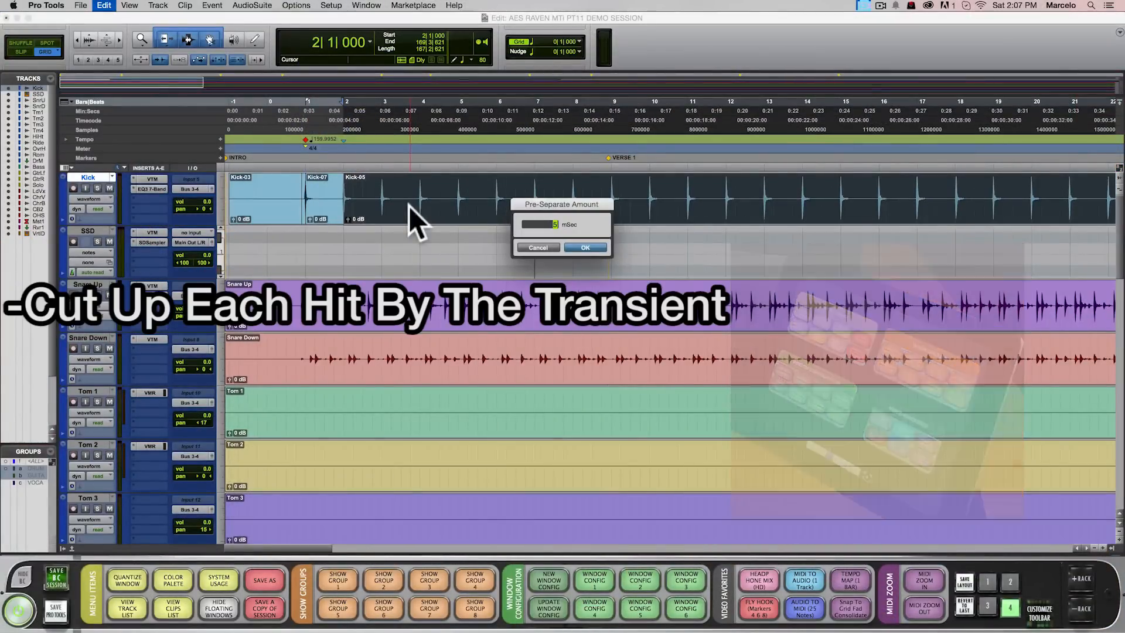
click(584, 246)
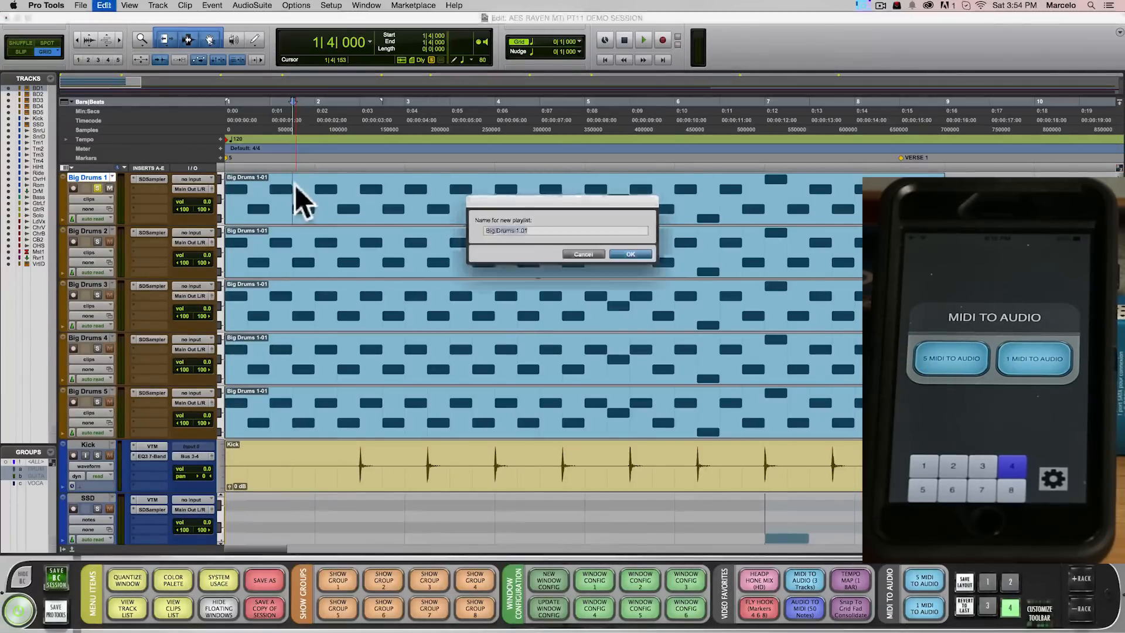
Confirm the new playlist name and track jump, import bounced audio as new tracks, start bouncing Big Drums
click(630, 253)
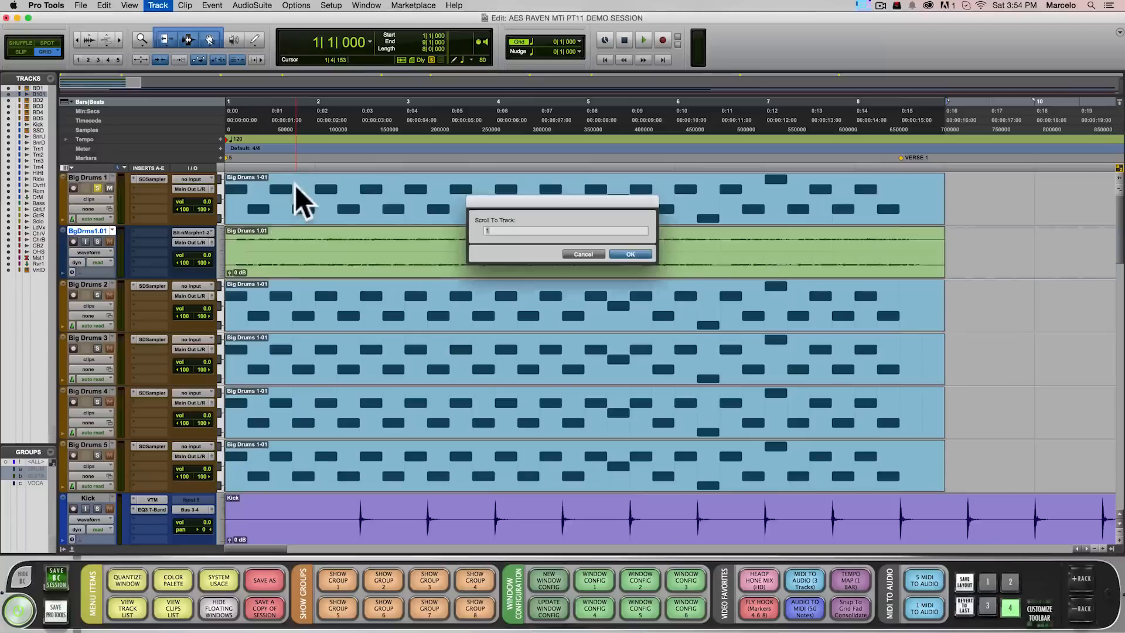
click(630, 253)
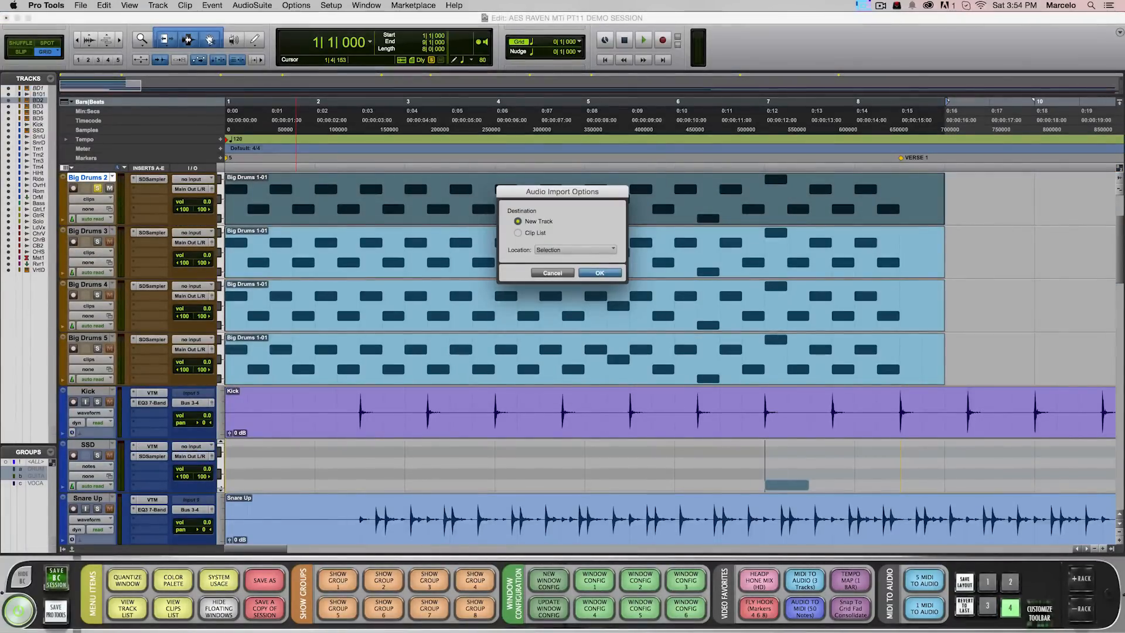
click(600, 272)
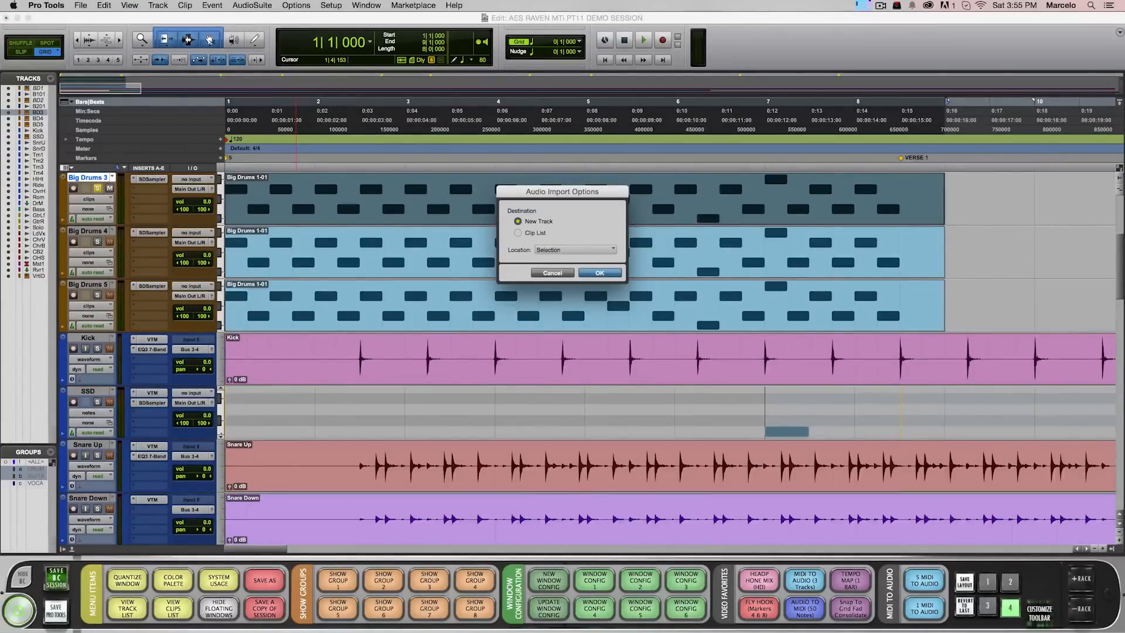
click(599, 273)
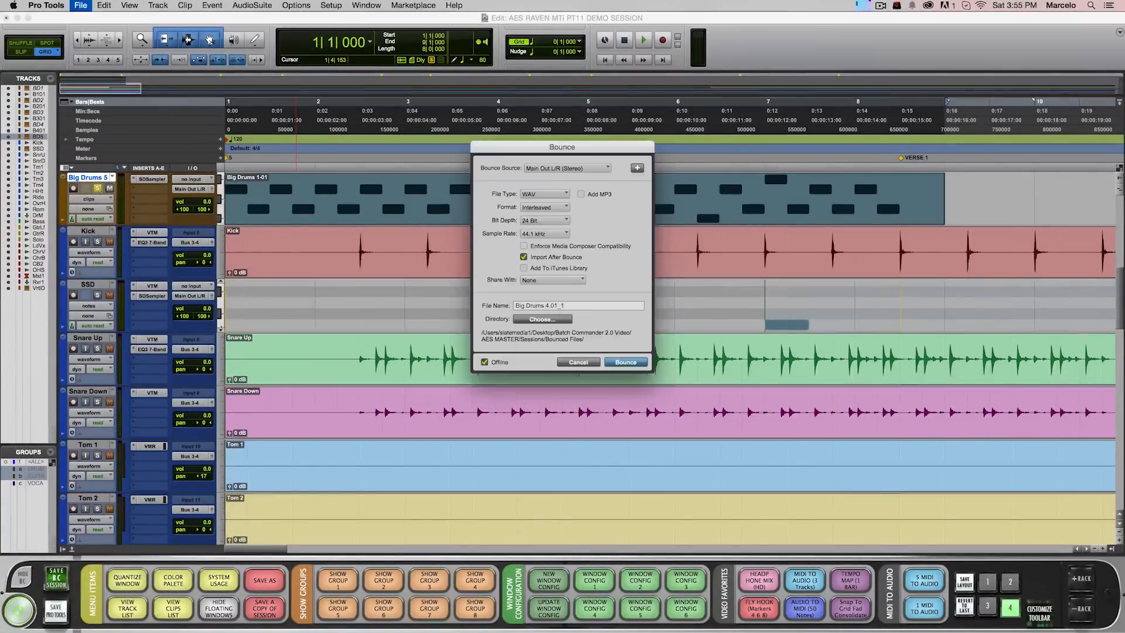
click(624, 361)
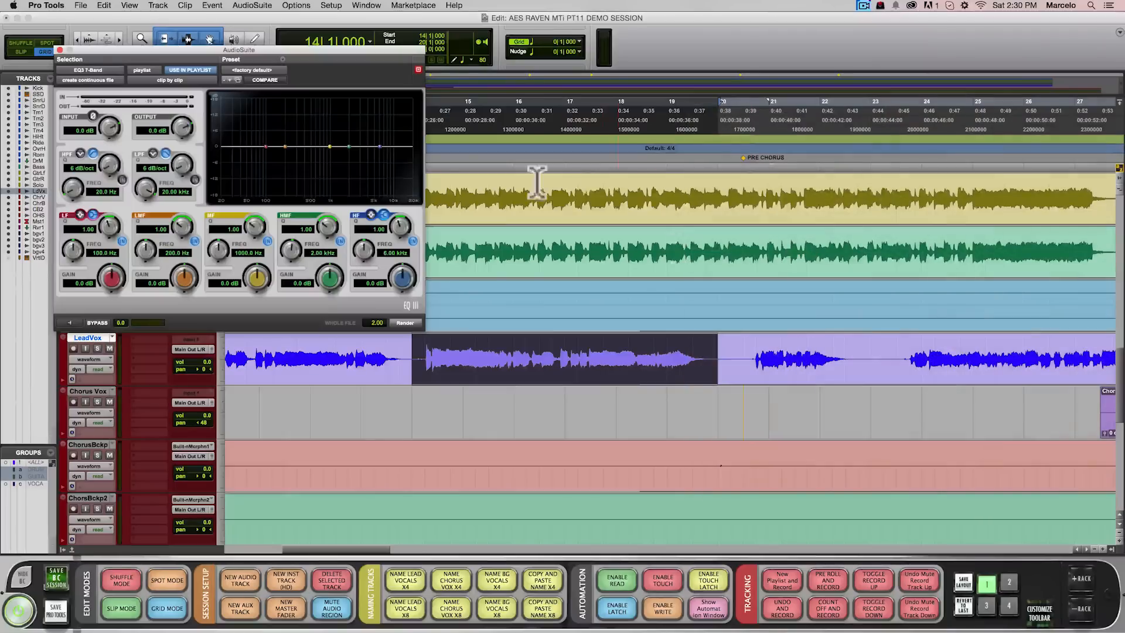
Render AudioSuite EQ3 7-Band onto the middle LeadVox clip
click(404, 322)
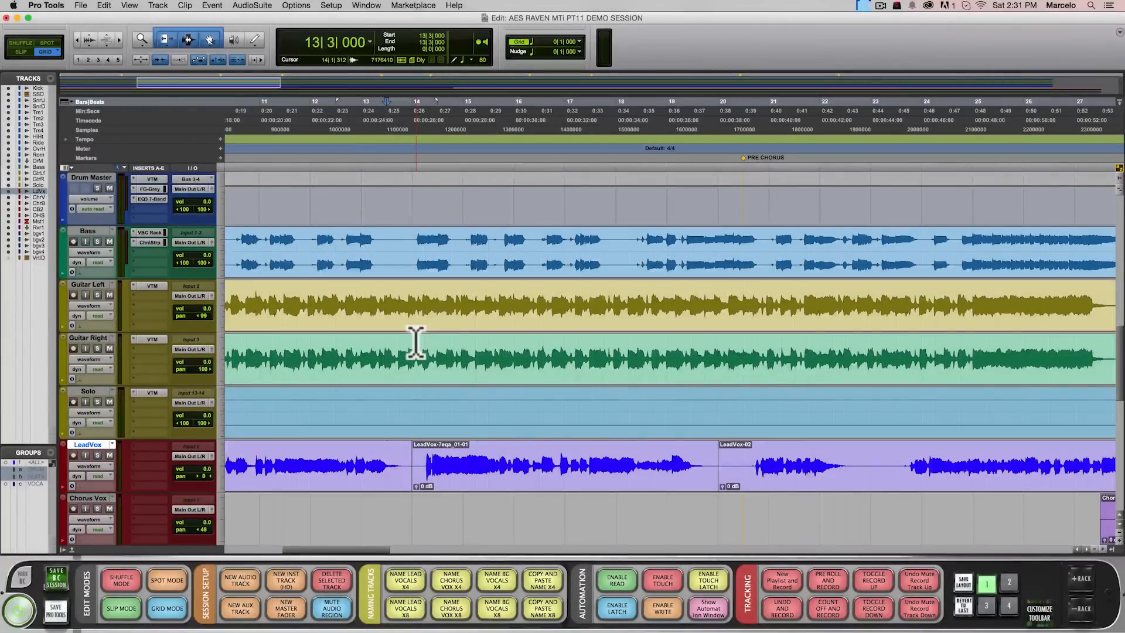
mouse_move(904, 495)
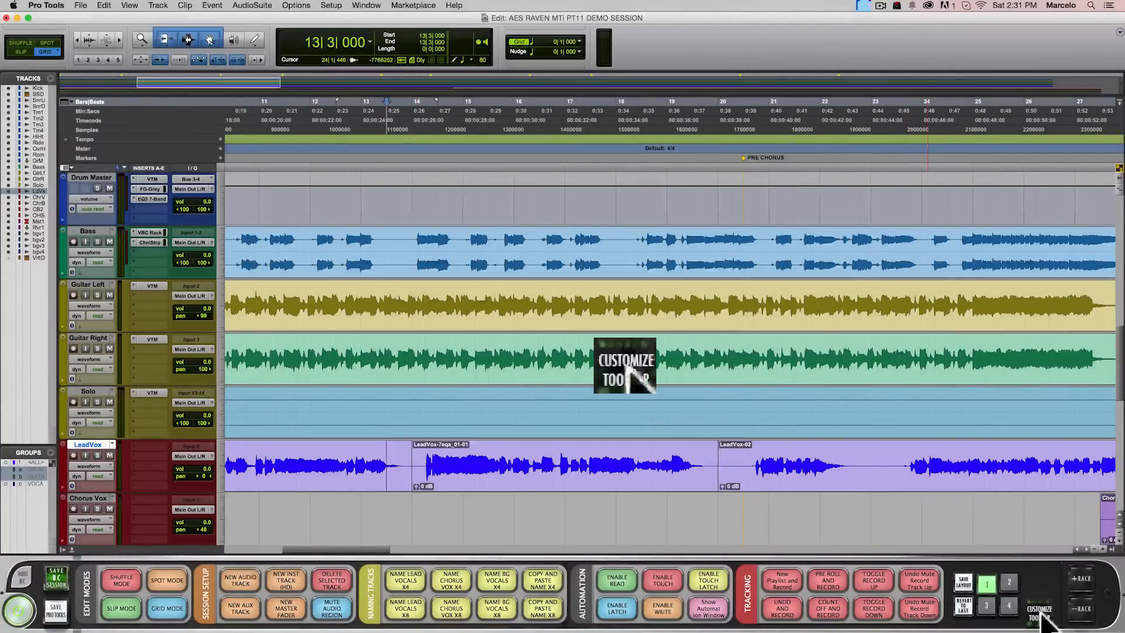
Open Customize Toolbar in the Batch Commander bar
click(1039, 606)
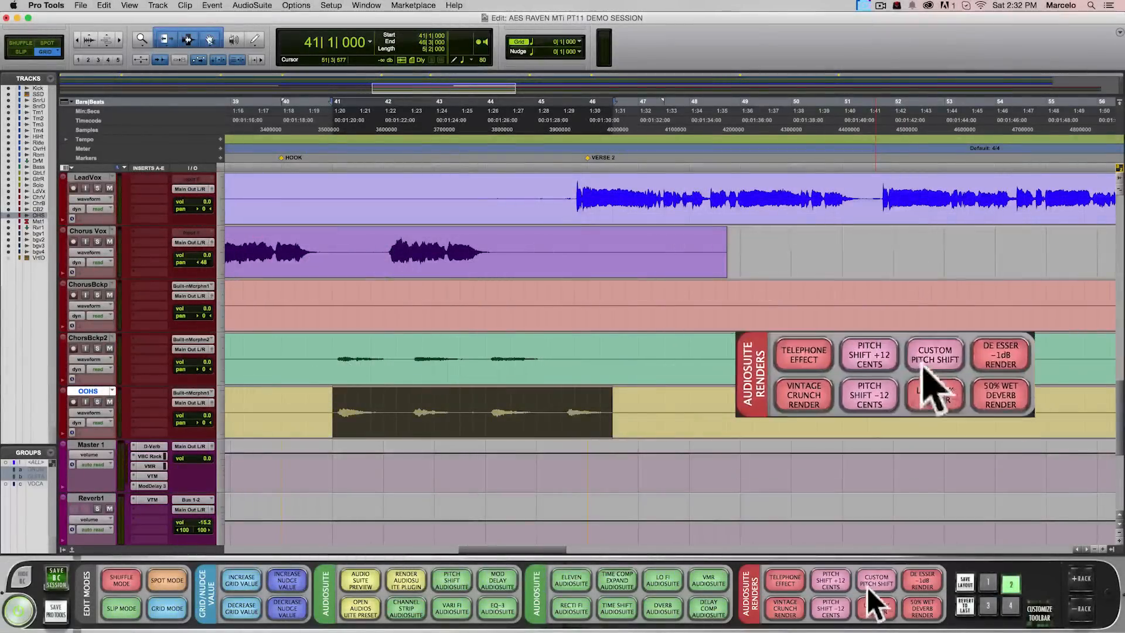
Edit the Custom Pitch Shift button's action list and confirm the changes
click(934, 353)
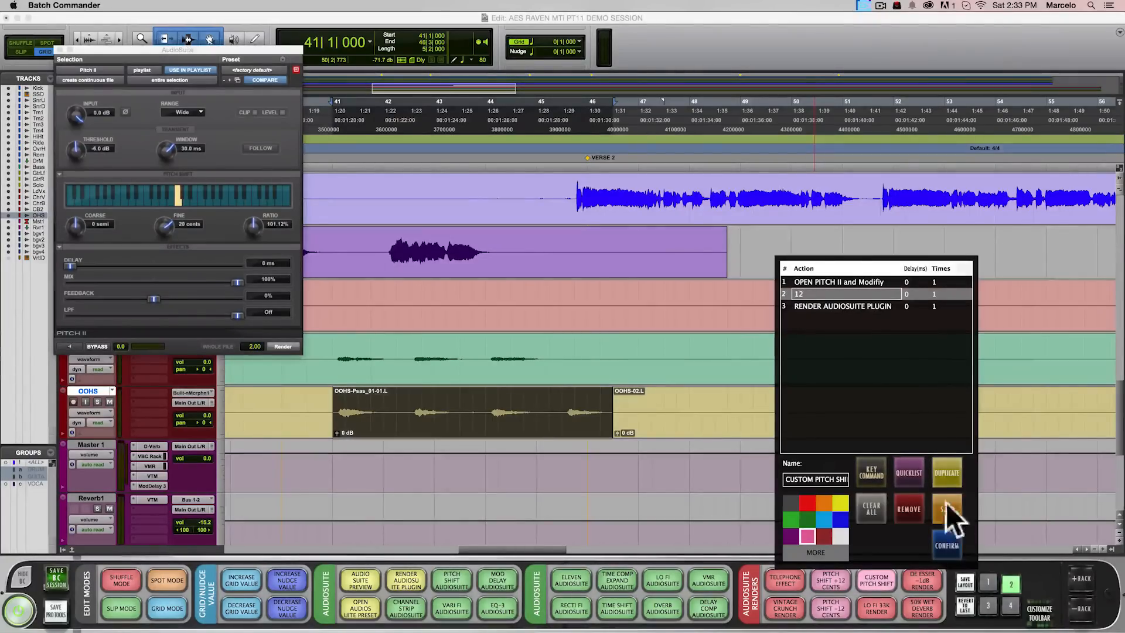
click(946, 543)
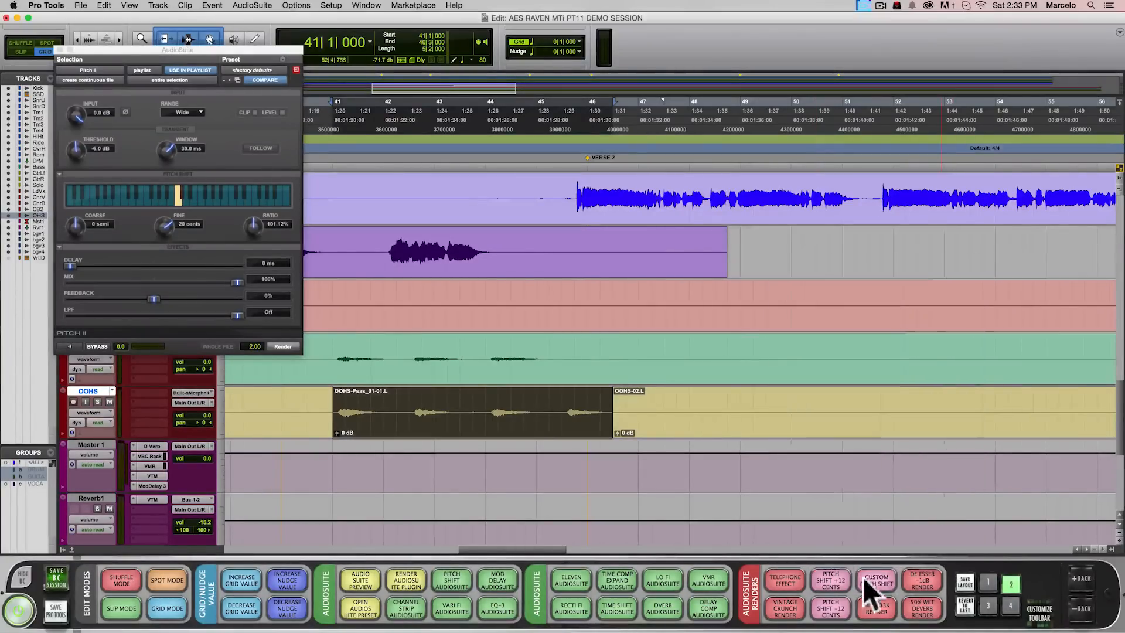